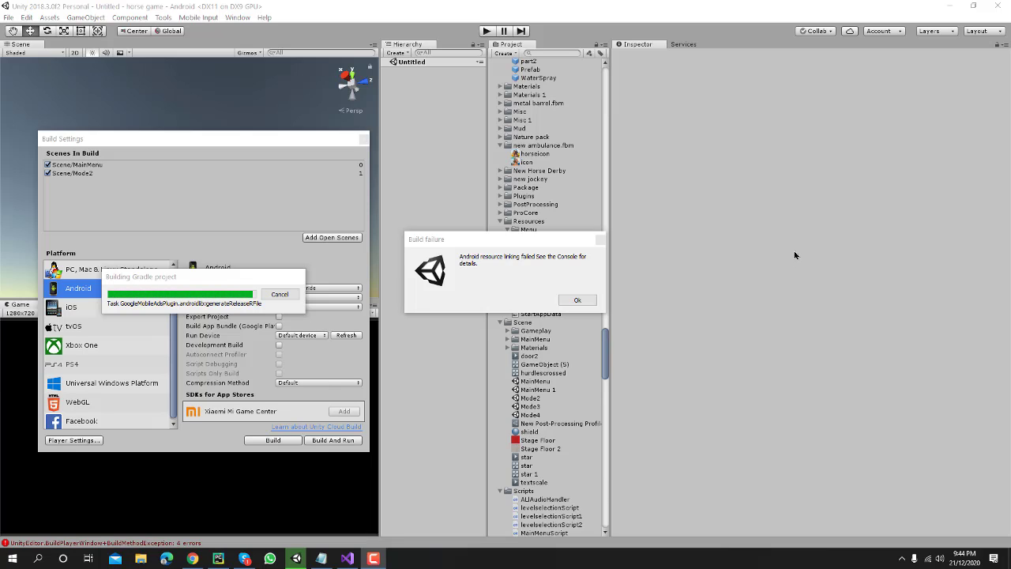
{"action": "mouse_move", "coordinate": [308, 329]}
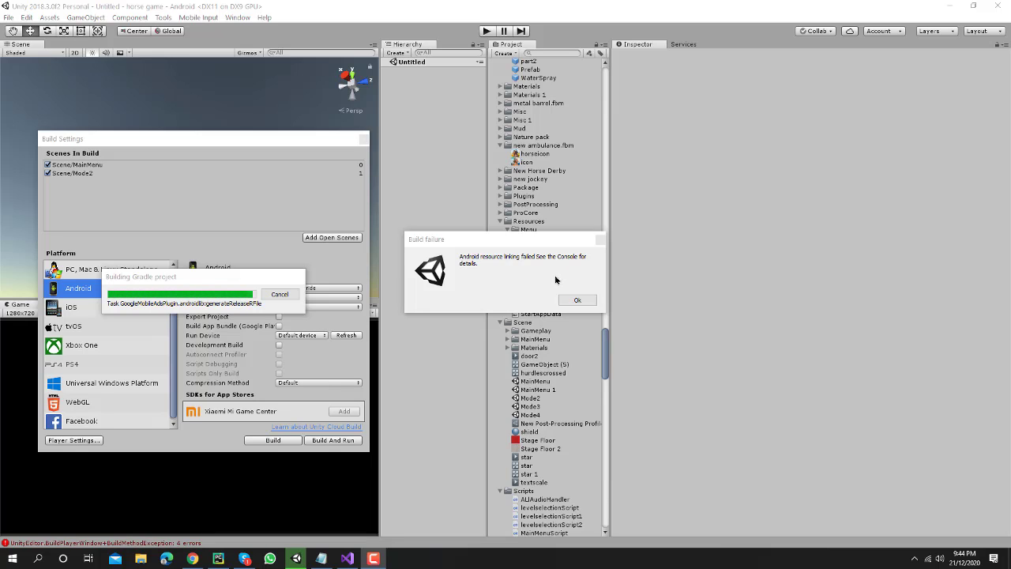
{"action": "mouse_move", "coordinate": [552, 280]}
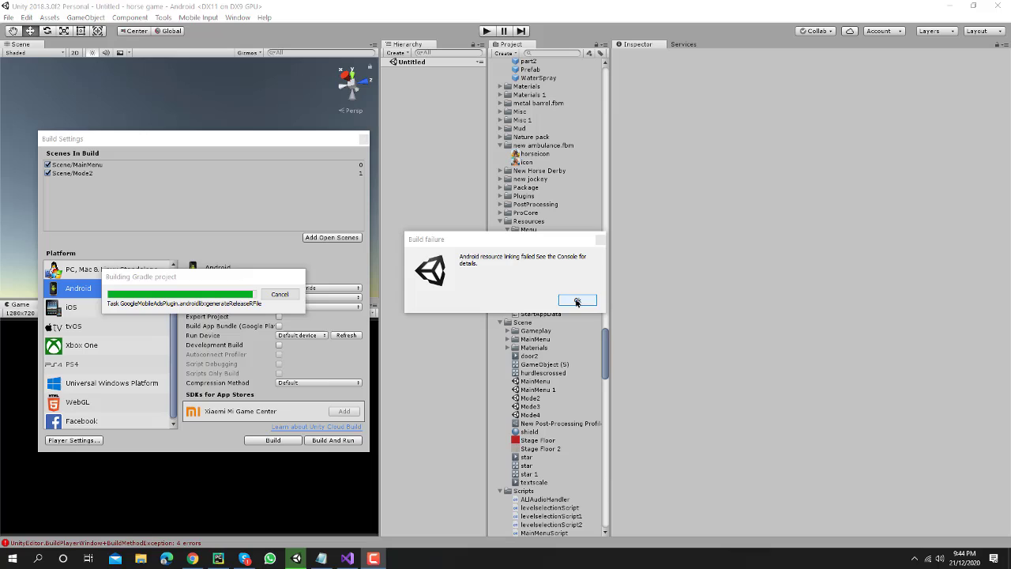
Acknowledge the Build failure dialog and review the Gradle errors in the Console before closing it.
{"action": "left_click", "coordinate": [576, 300]}
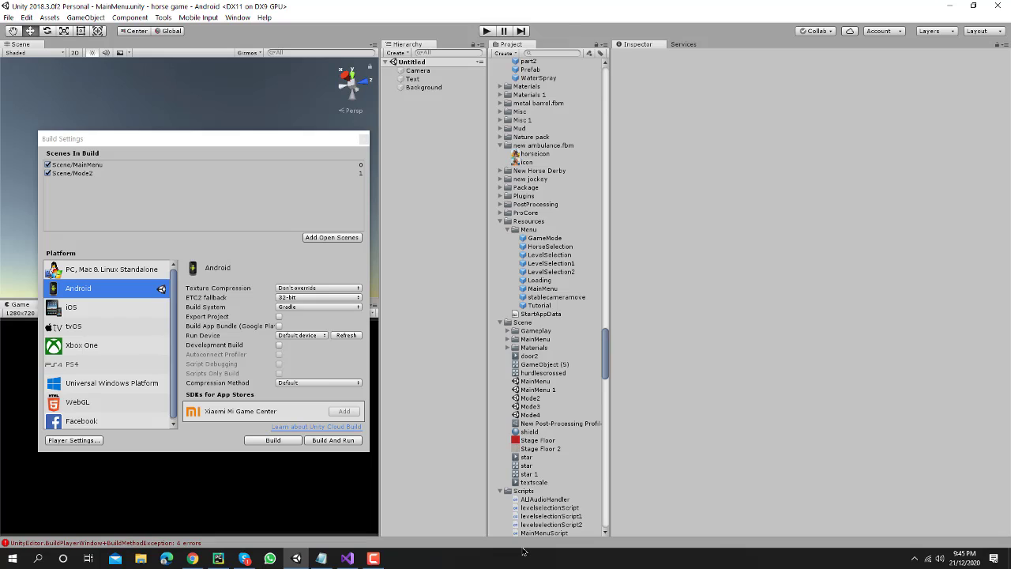
{"action": "mouse_move", "coordinate": [414, 539]}
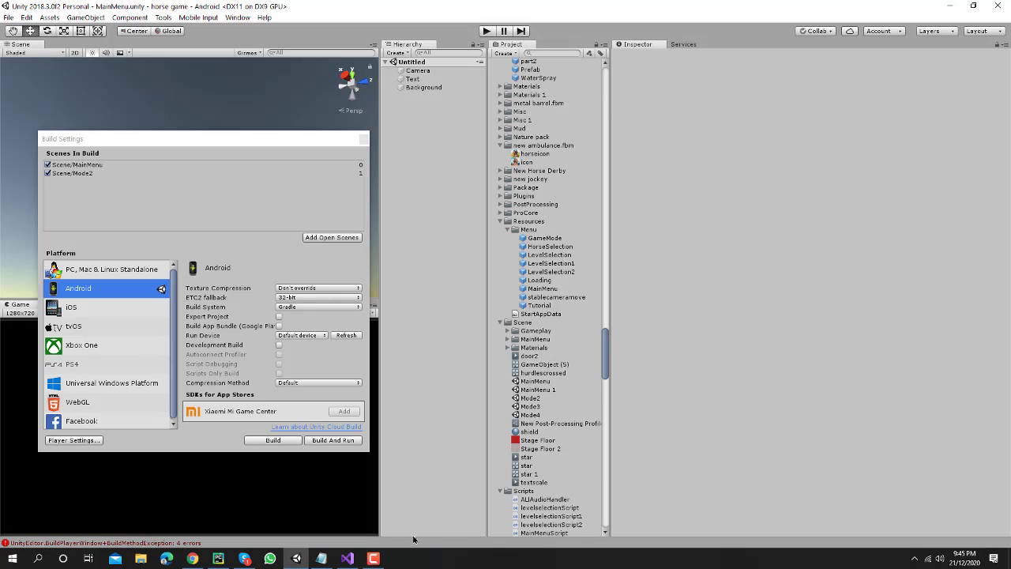
{"action": "mouse_move", "coordinate": [407, 545]}
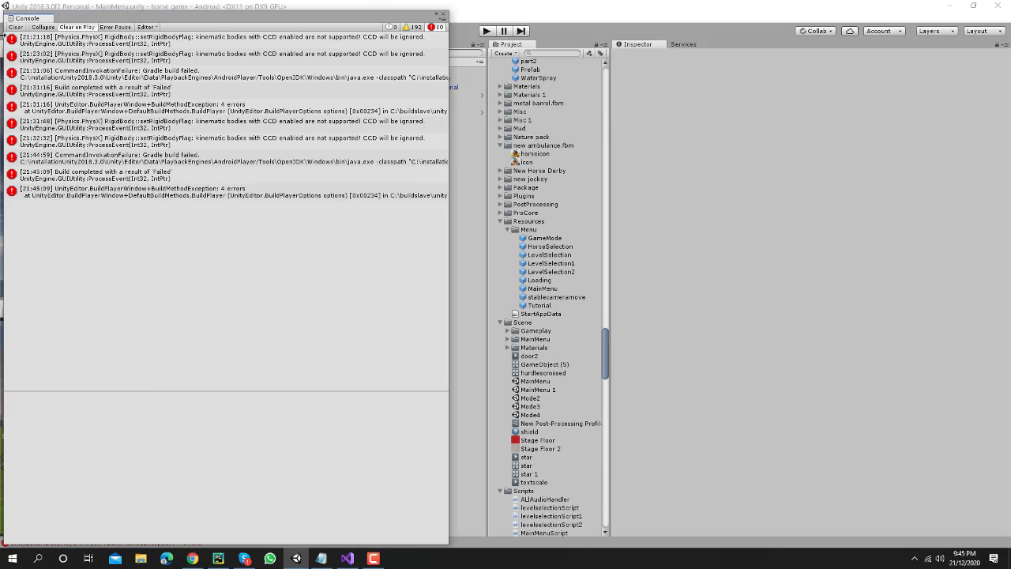
{"action": "left_click", "coordinate": [16, 26]}
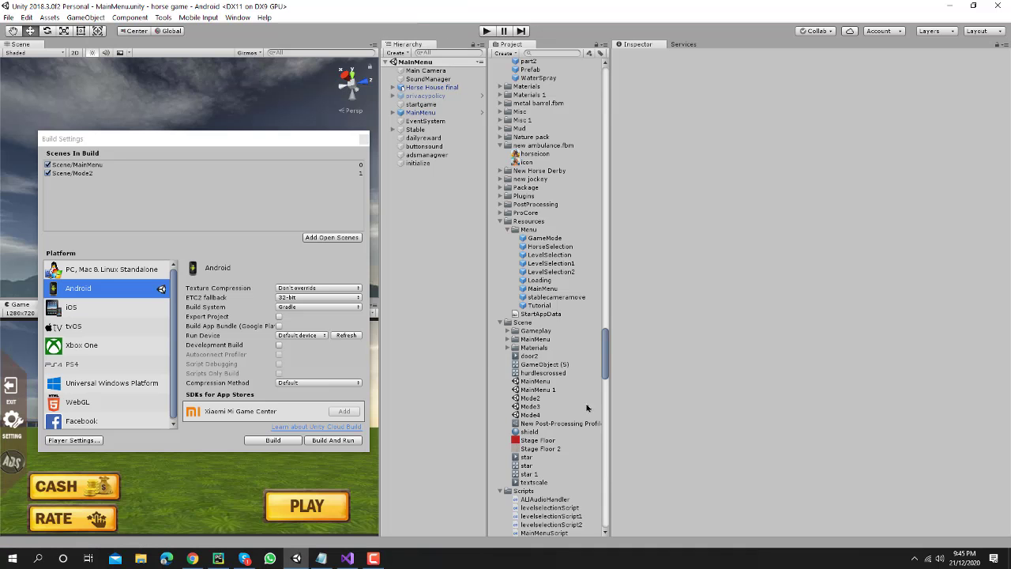
Browse the Auto Fence Builder and Editor folders, then search the assets to surface the Audience Network folder and script.
{"action": "scroll", "scroll_direction": "down", "scroll_amount": 3}
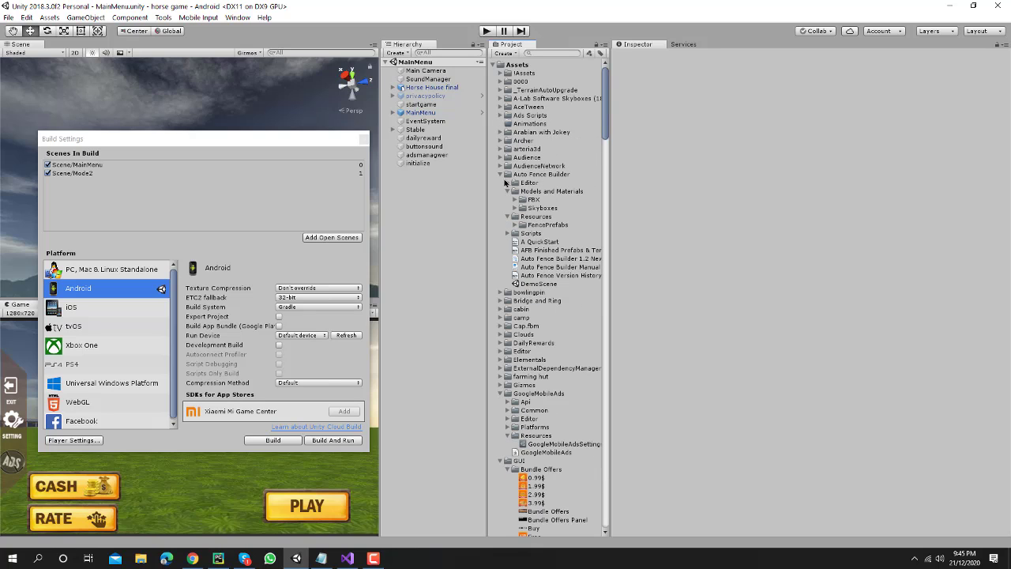
{"action": "left_click", "coordinate": [500, 183]}
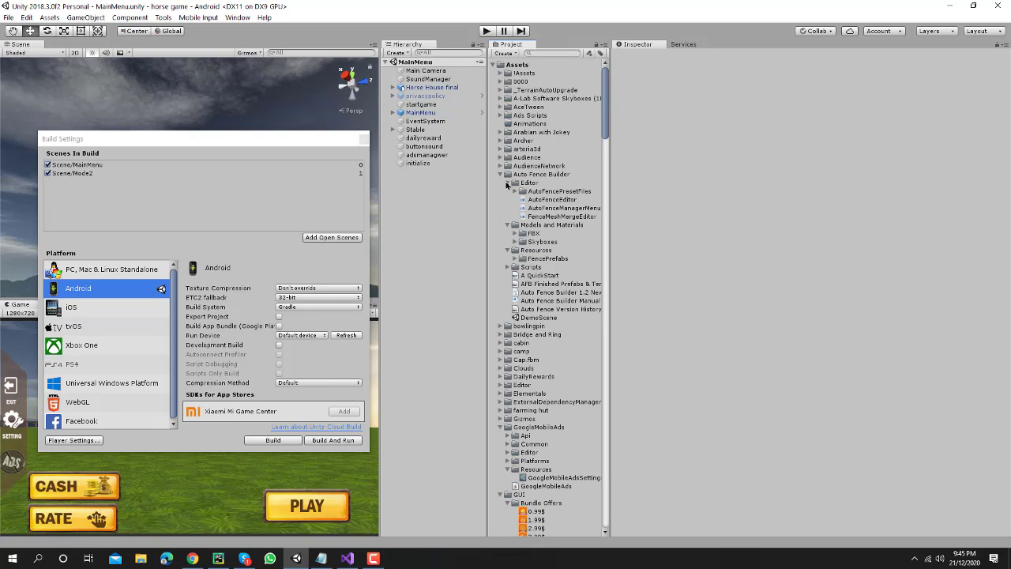
{"action": "left_click", "coordinate": [507, 183]}
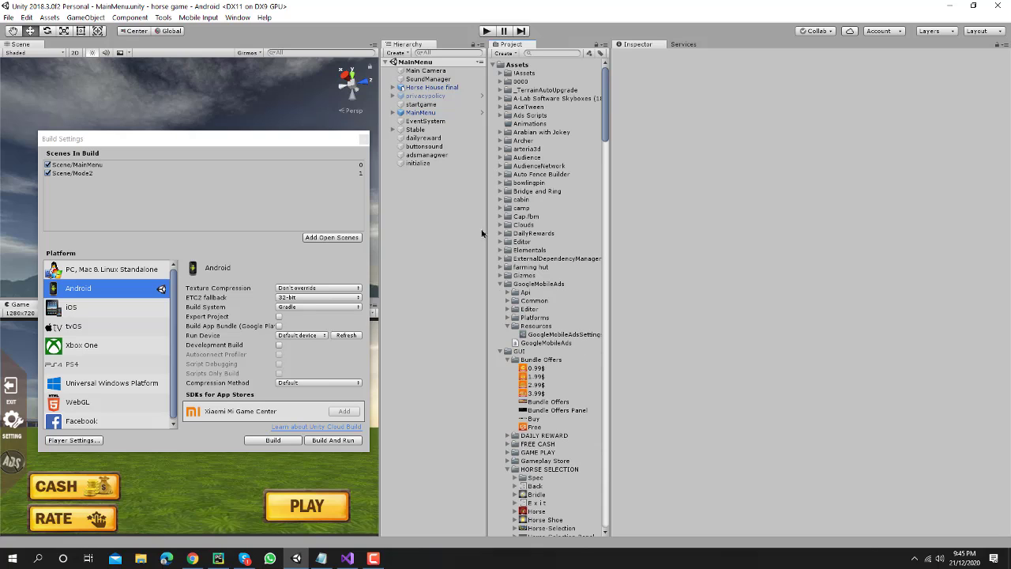
{"action": "left_click", "coordinate": [501, 242]}
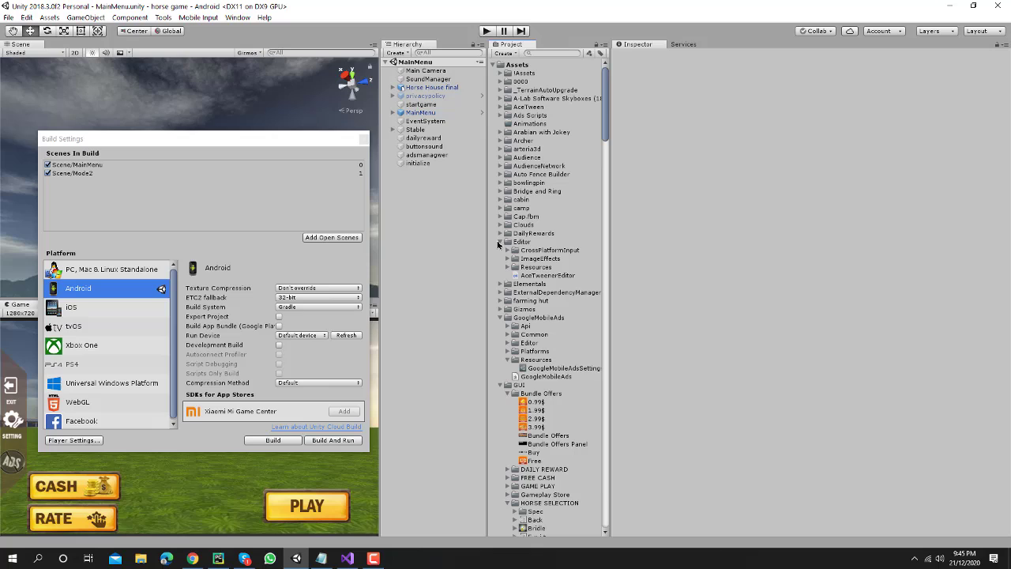
{"action": "mouse_move", "coordinate": [517, 269]}
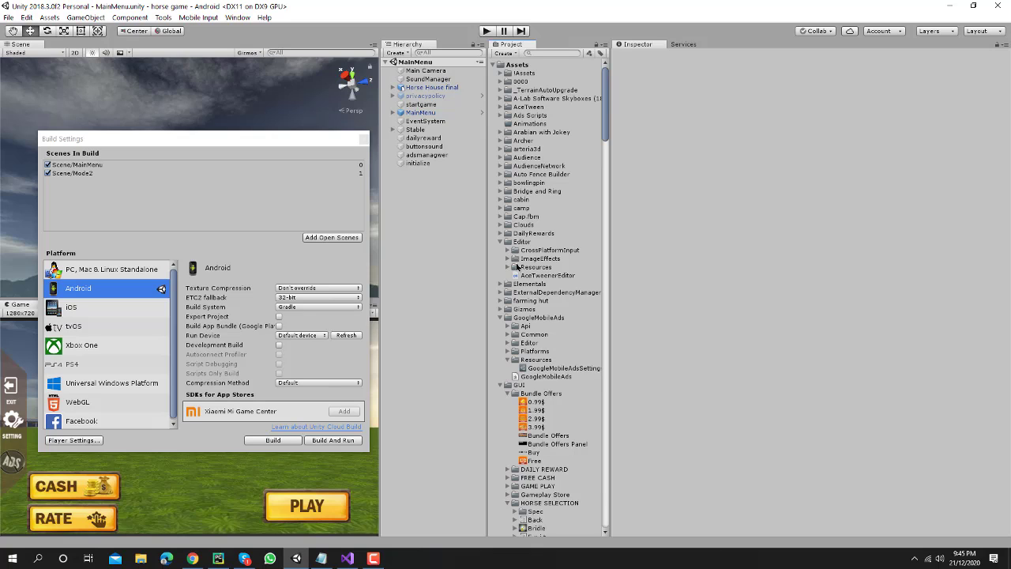
{"action": "left_click", "coordinate": [508, 250]}
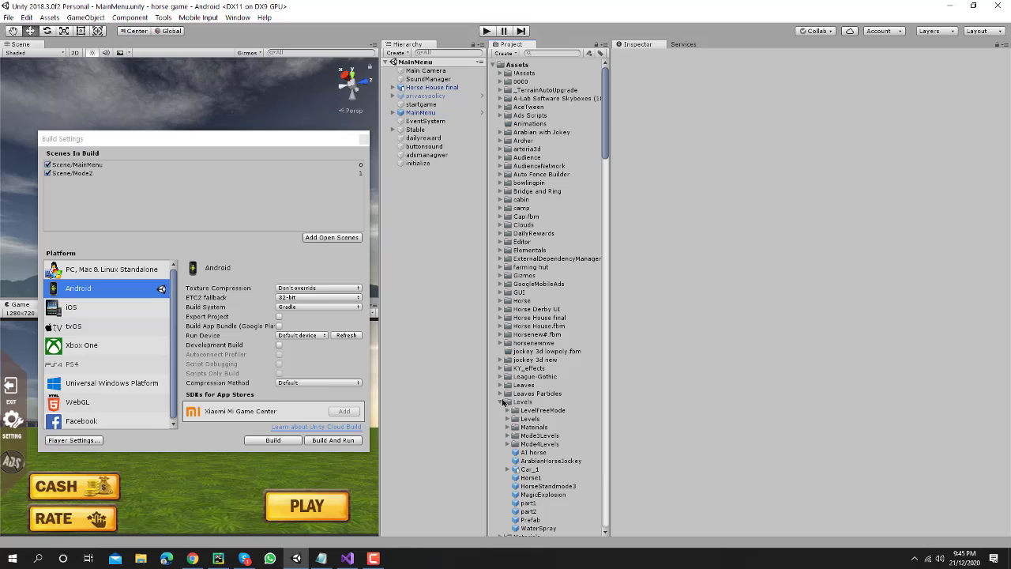
{"action": "scroll", "scroll_direction": "down", "scroll_amount": 3}
{"action": "type", "text": "netw"}
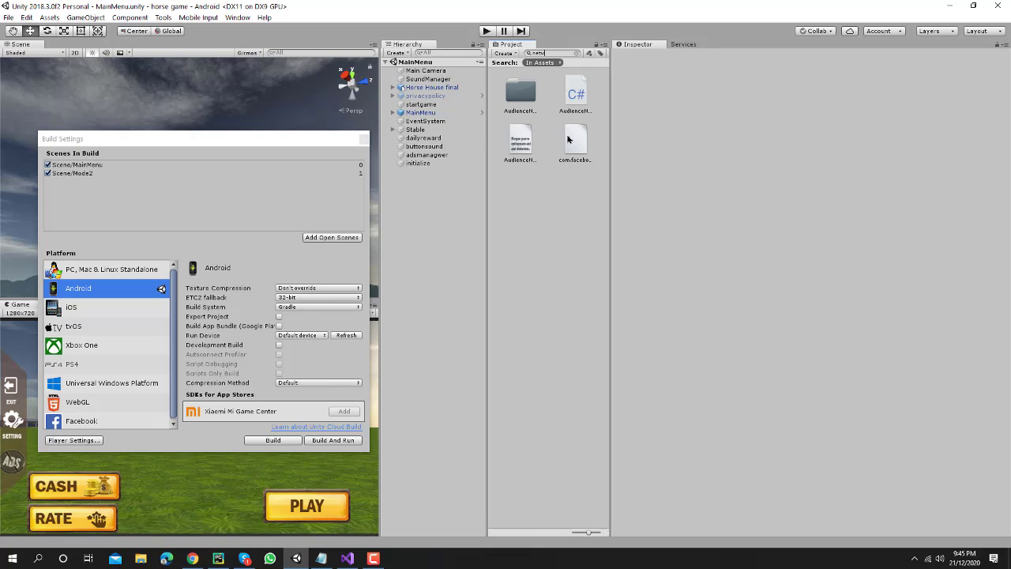
Remove AudienceNetworkDependencies from Assets/AudienceNetwork/Editor, save in Visual Studio, and let Unity re-resolve Android dependencies.
{"action": "left_click", "coordinate": [520, 142]}
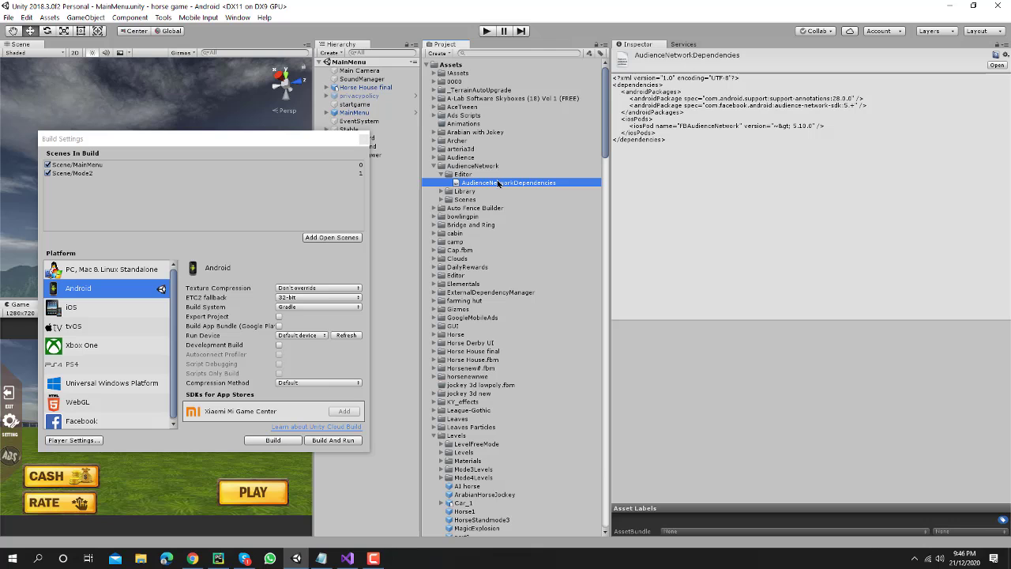
{"action": "left_click", "coordinate": [346, 559]}
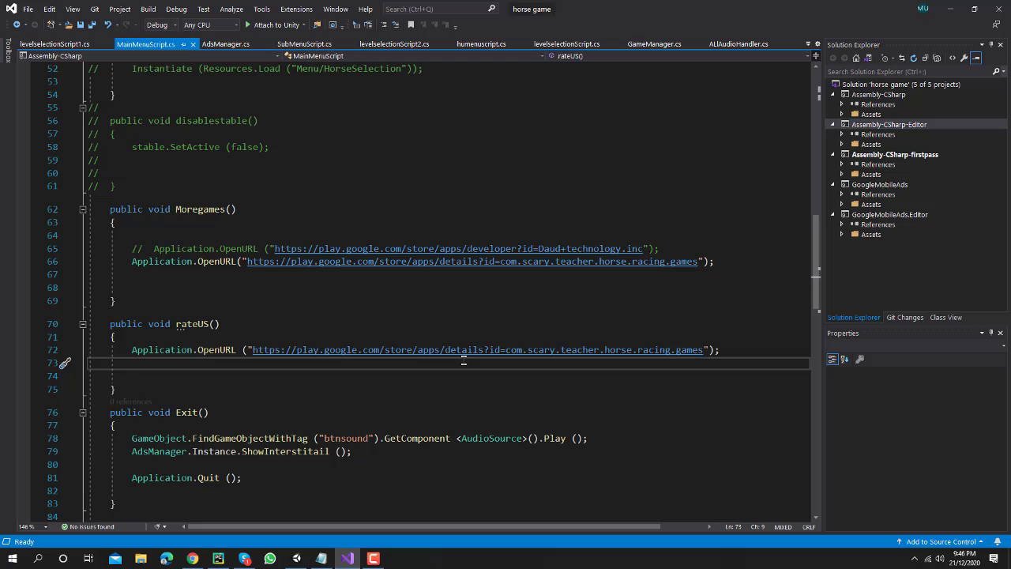
{"action": "key", "text": "ctrl+s"}
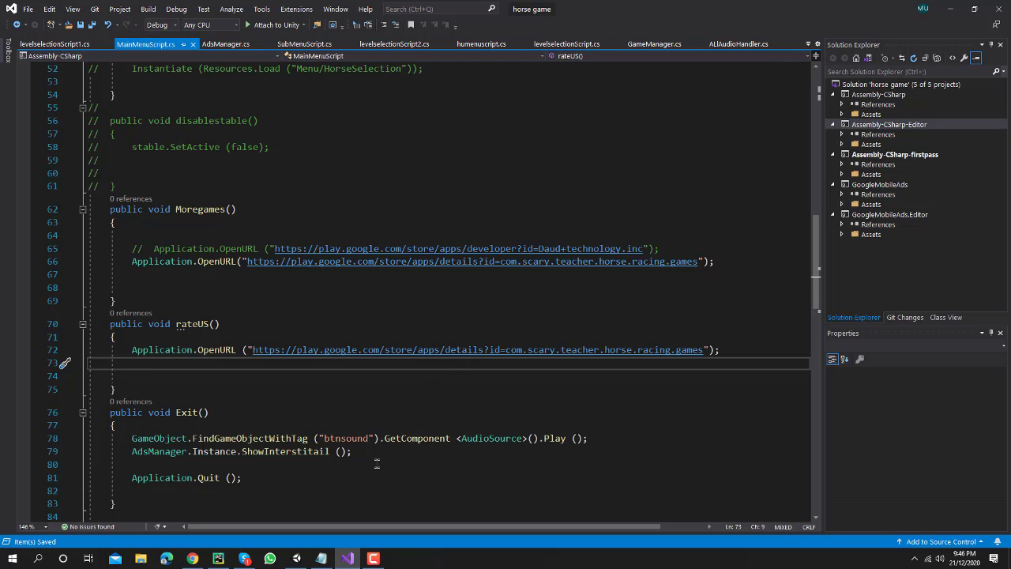
{"action": "left_click", "coordinate": [347, 558]}
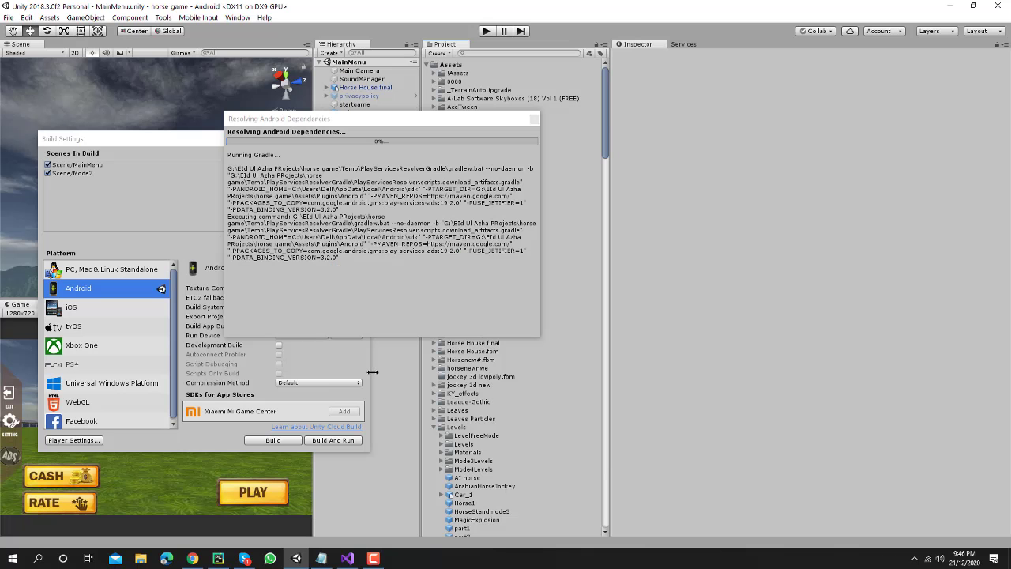
{"action": "mouse_move", "coordinate": [406, 148]}
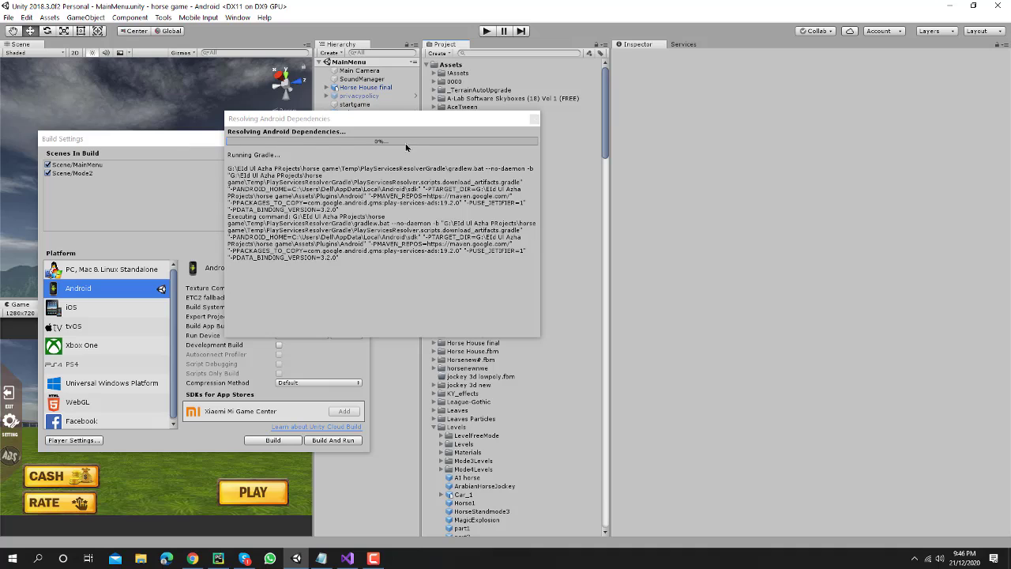